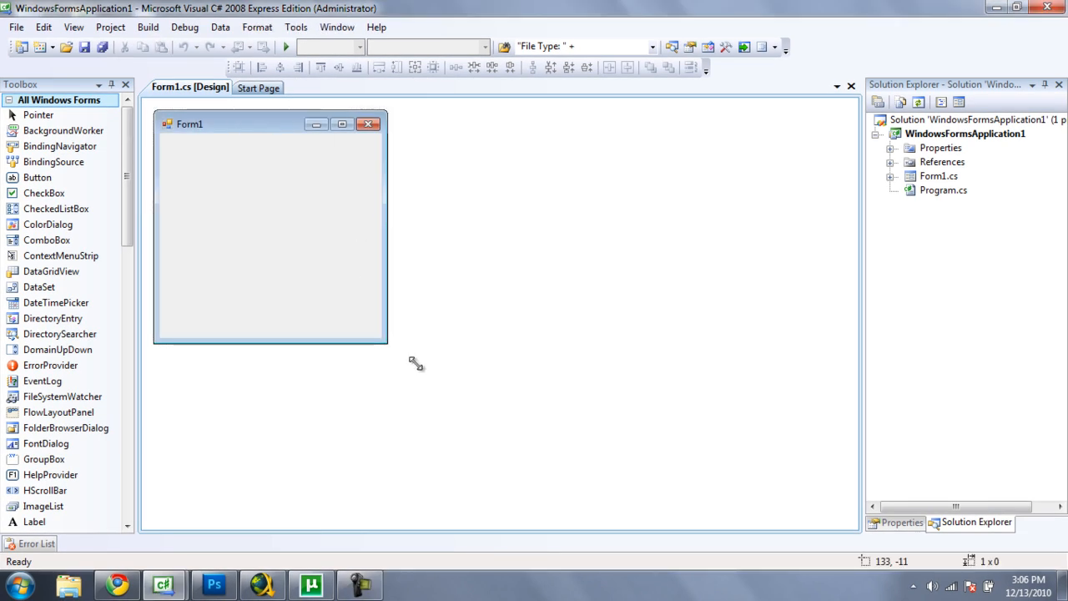
Enlarge Form1 by its corner handle and select the project's References node
left_click_drag(387, 344, 434, 373)
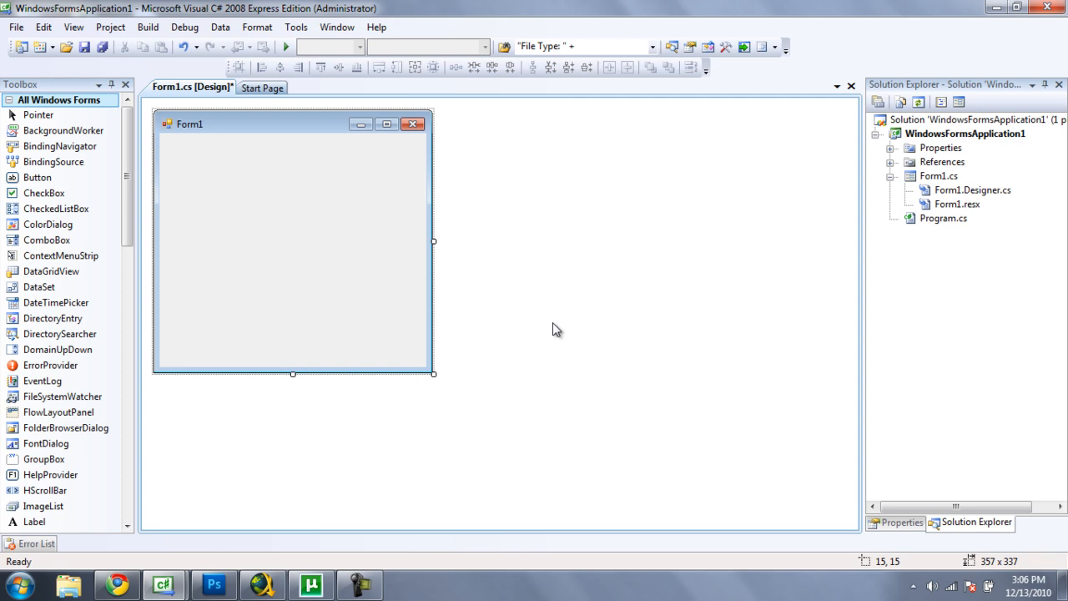
mouse_move(190, 242)
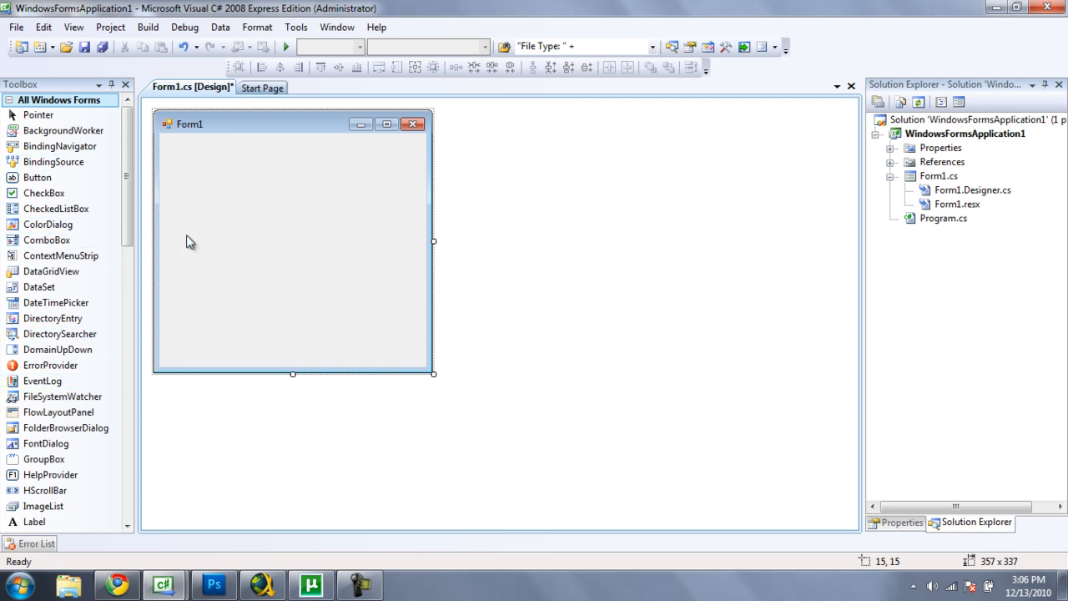
mouse_move(908, 157)
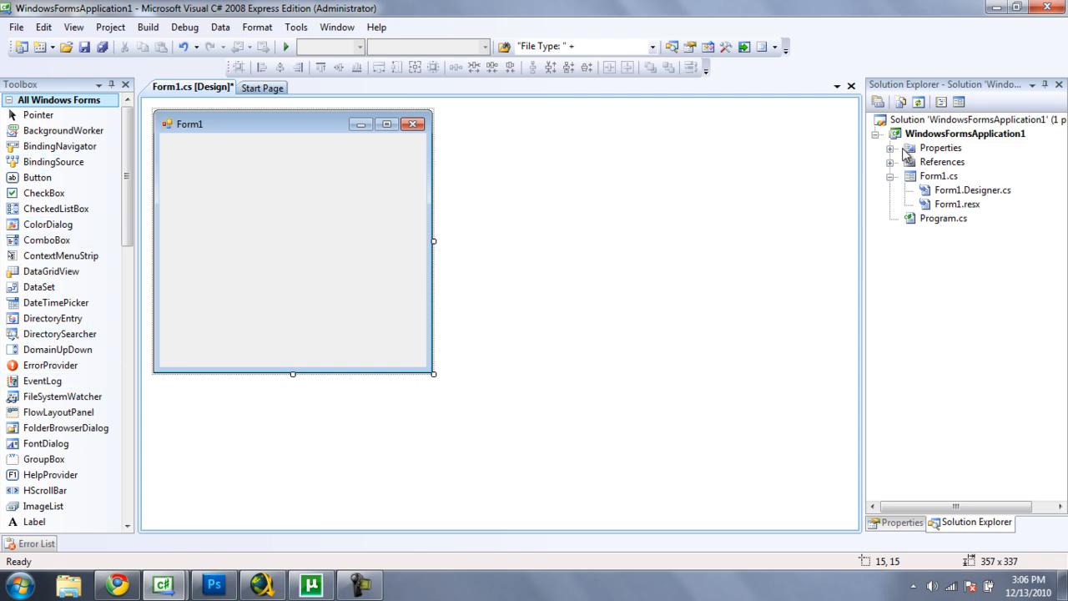
left_click(941, 162)
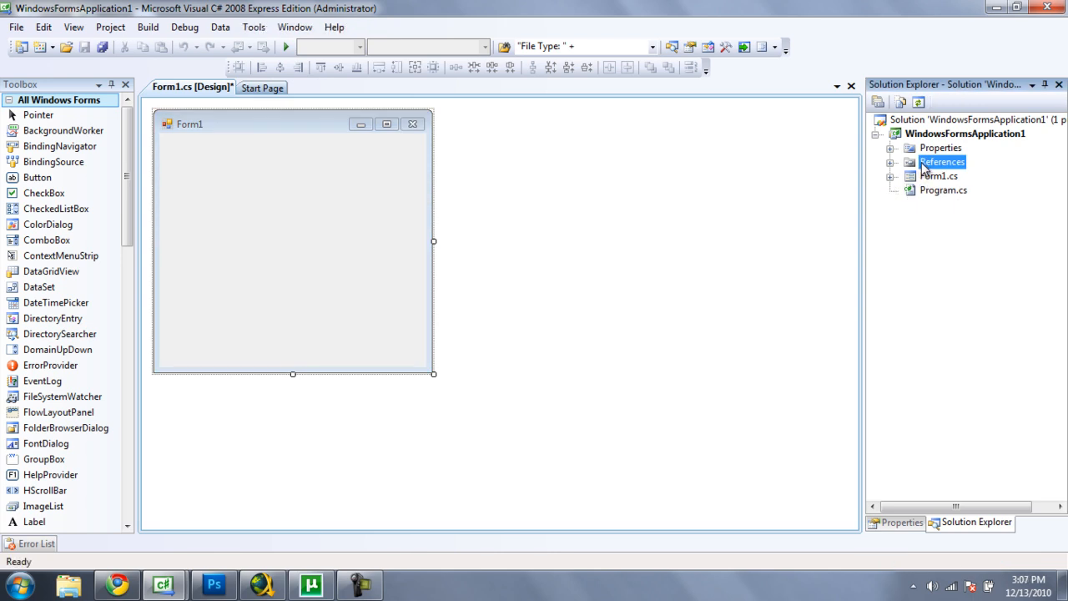
Start adding a reference and browse to the Desktop folder
right_click(942, 162)
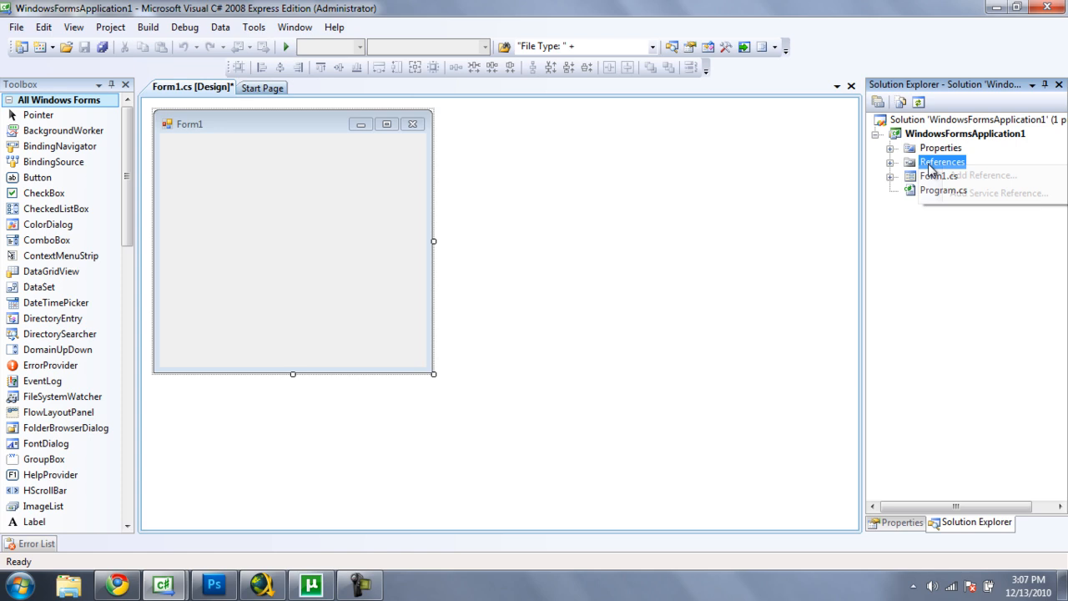
left_click(969, 175)
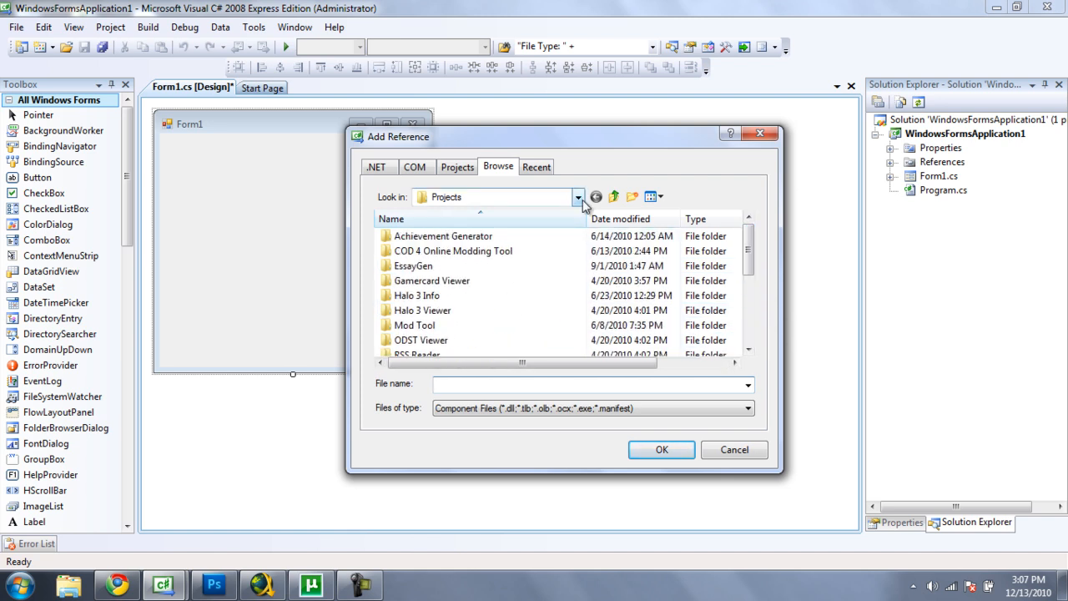
left_click(577, 197)
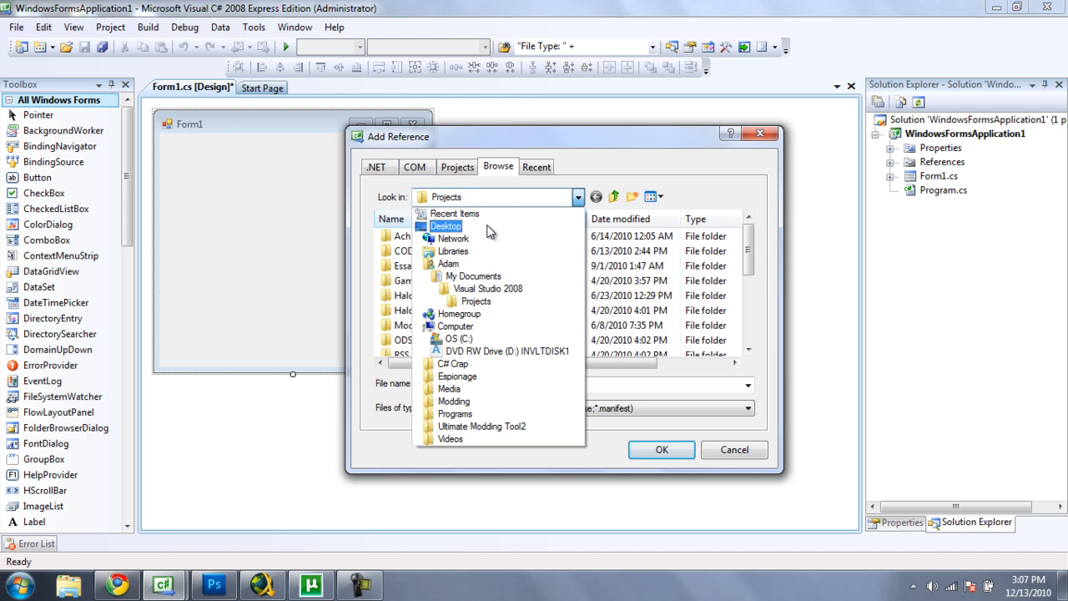
left_click(447, 227)
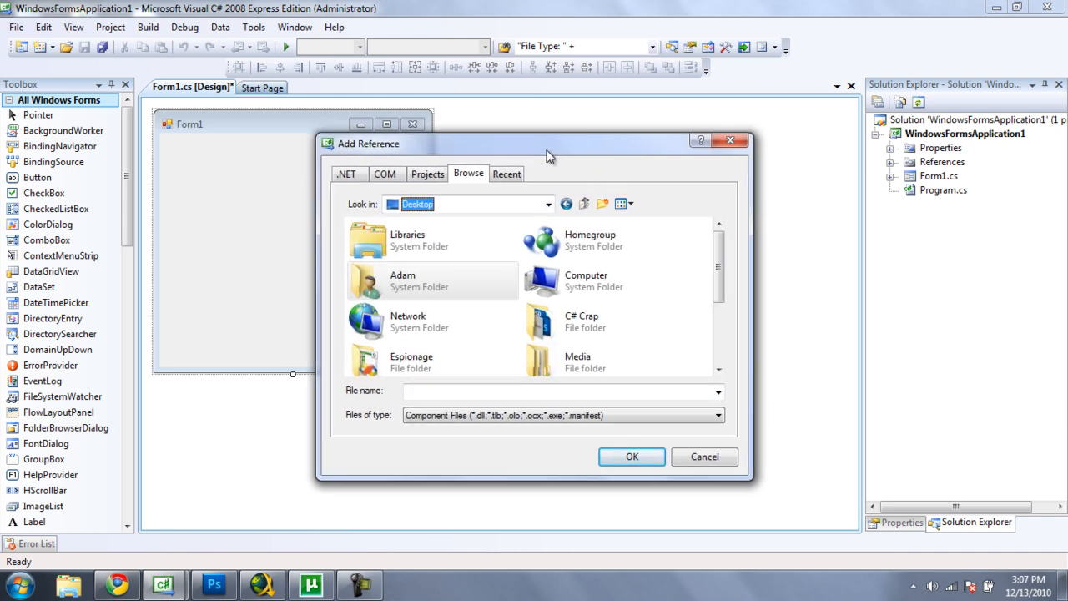
Add DevComponents.DotNetBar2.dll from the Desktop as a project reference
scroll("down", 3)
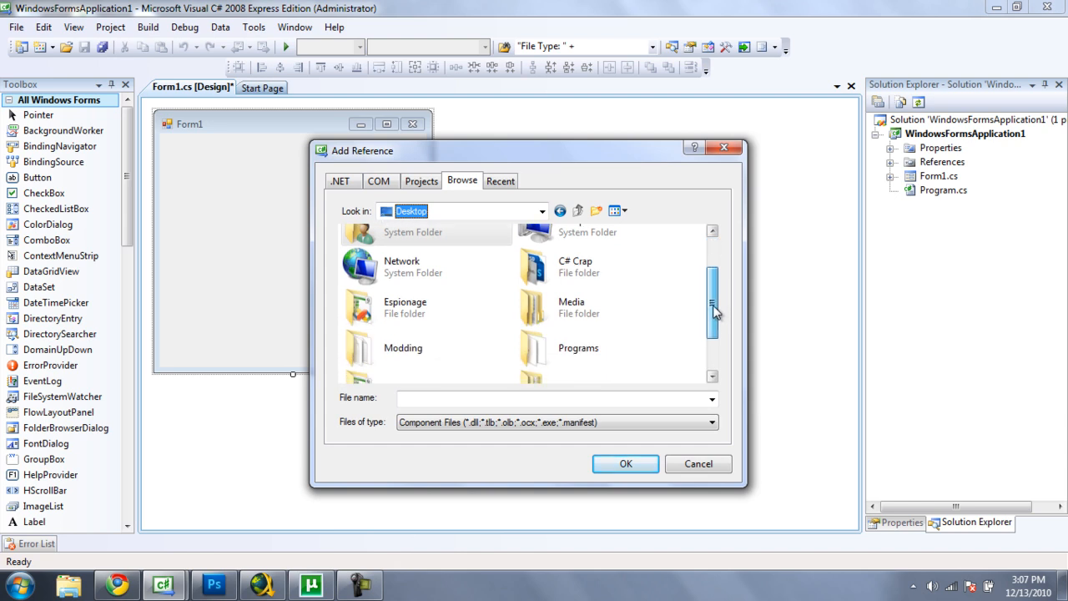
scroll("down", 3)
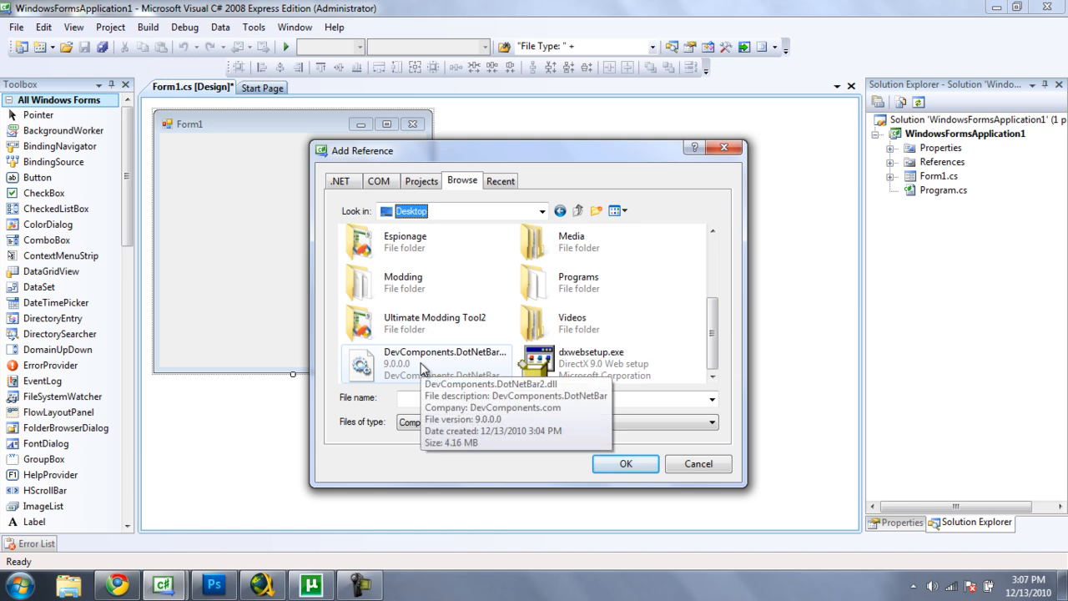
left_click(444, 363)
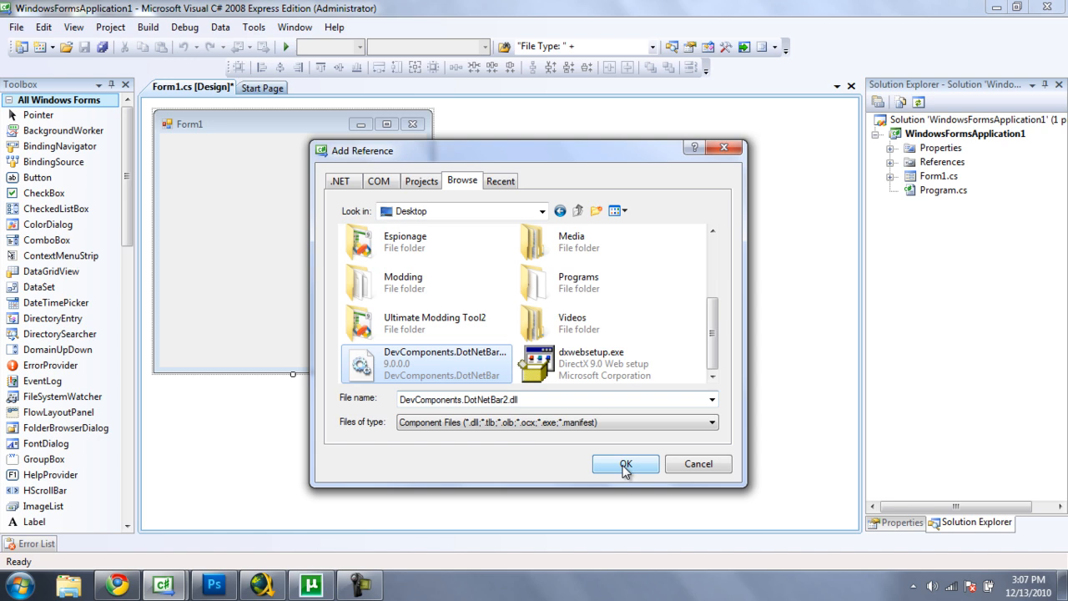
left_click(624, 464)
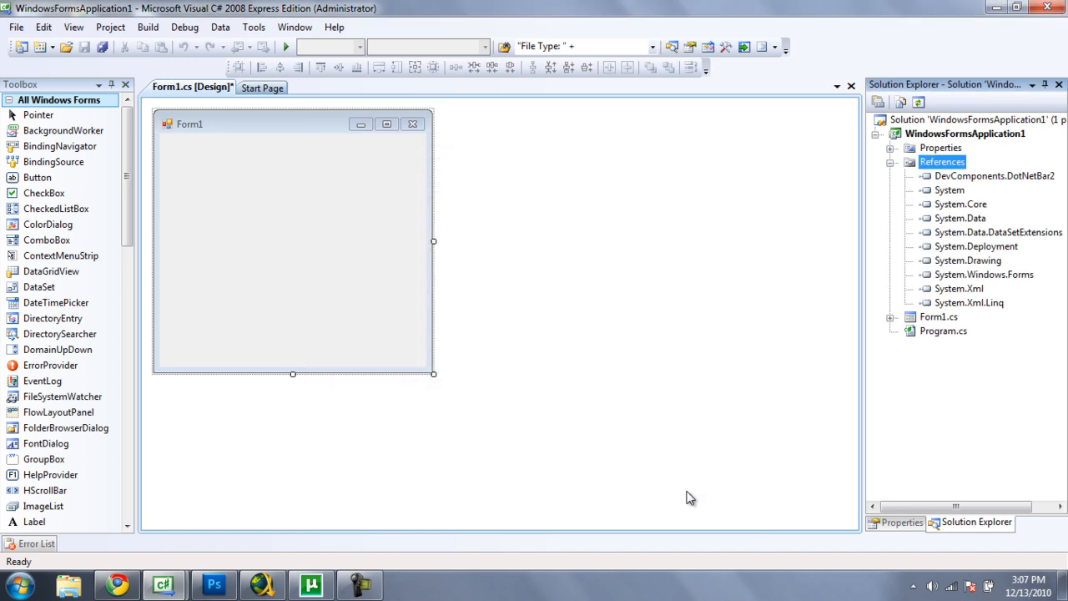
mouse_move(465, 237)
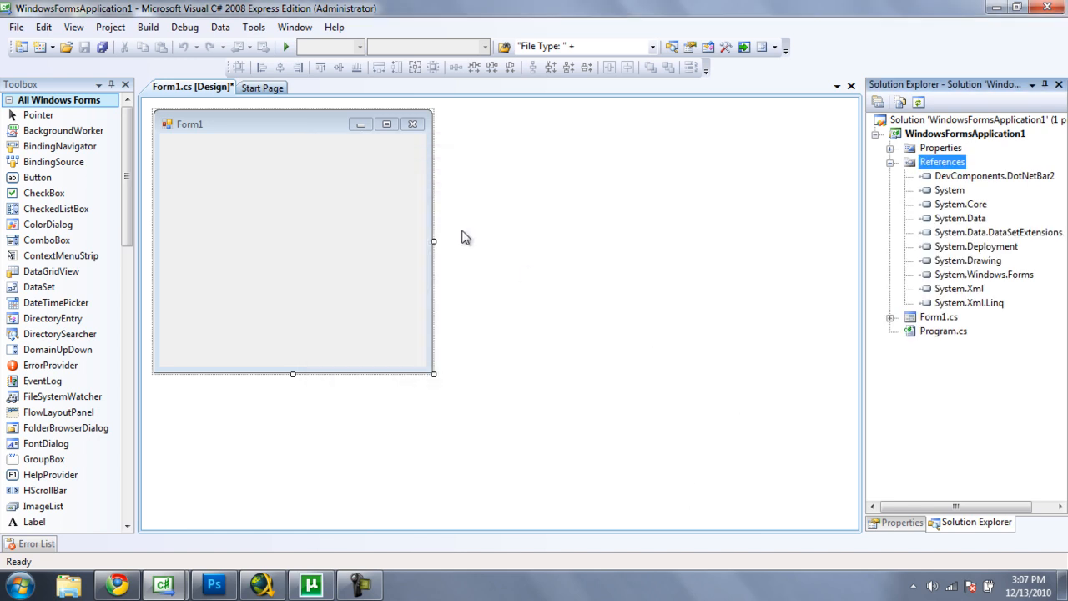
Scroll through Form1's C# code in the editor
scroll("down", 3)
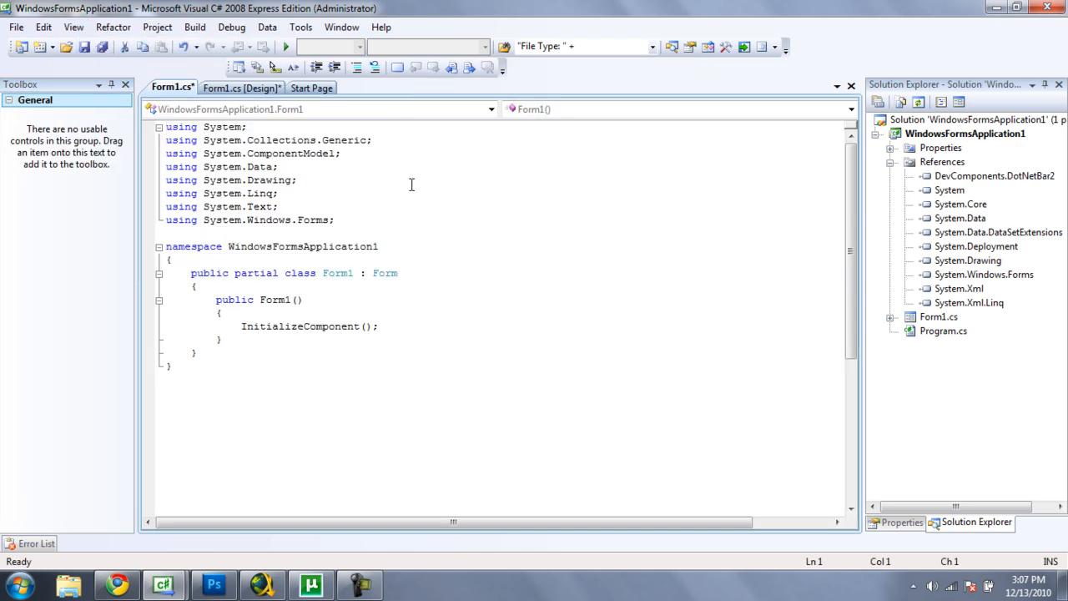
Add 'using DevComponents.DotNetBar;' to the top of Form1's code
type("using DevCompo")
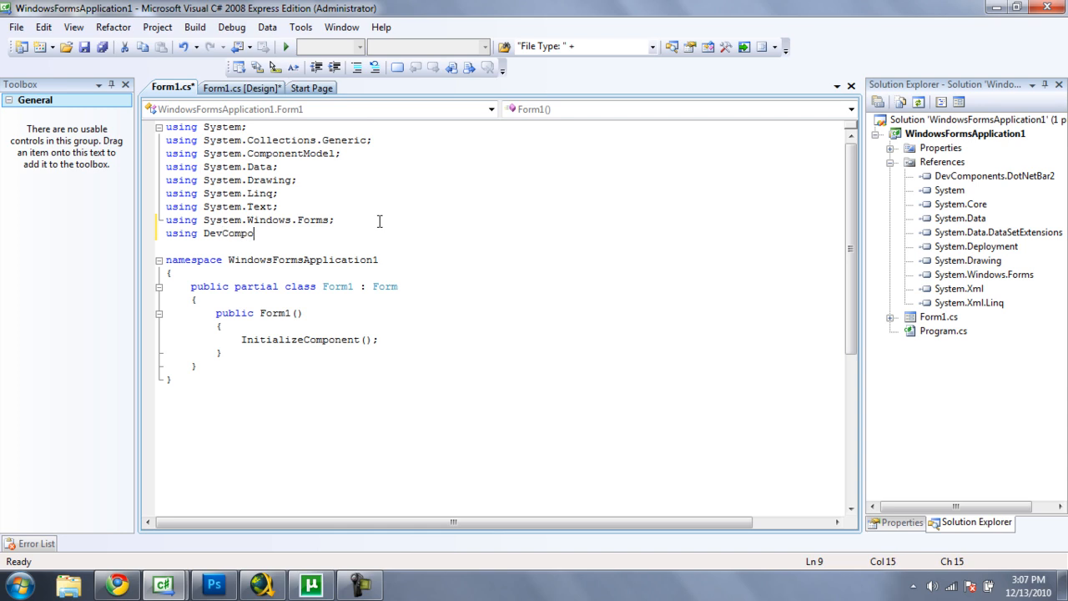
type(".")
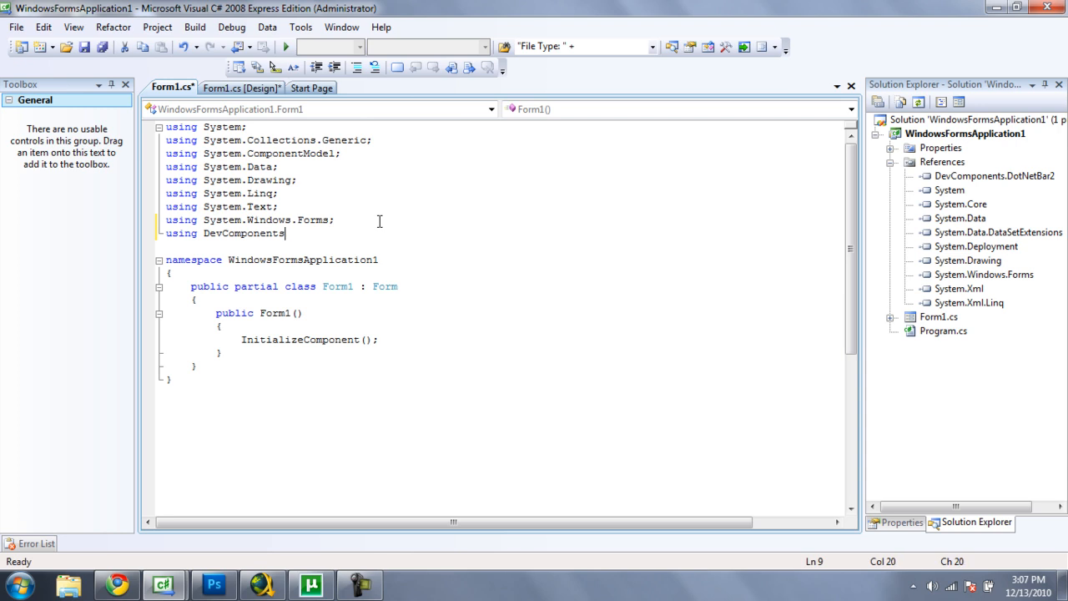
type(".DotNetBar;")
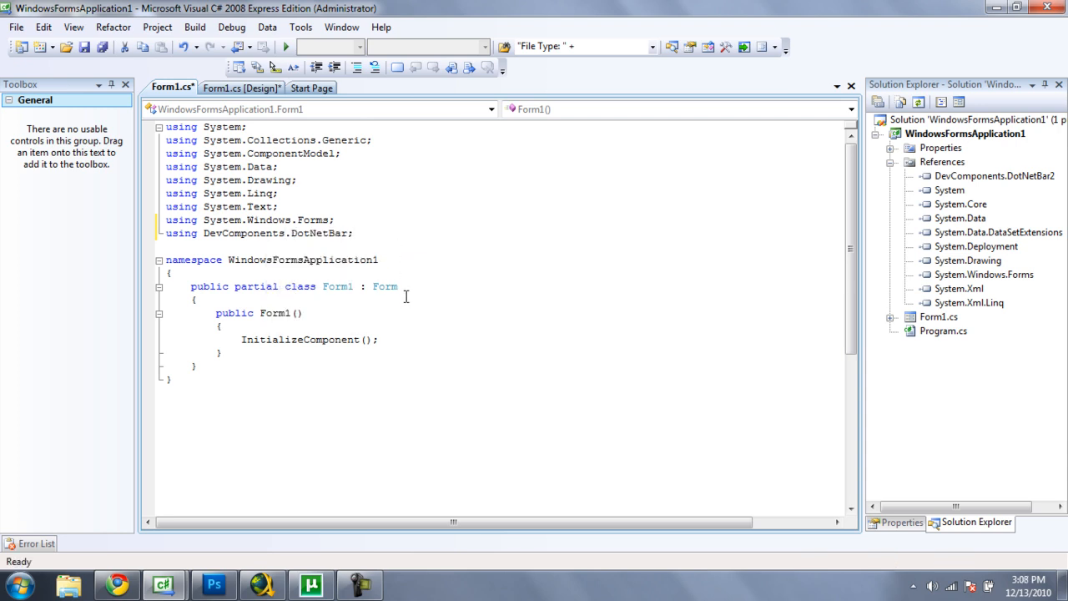
Change Form1's base class from Form to Office2007Form via IntelliSense
double_click(384, 287)
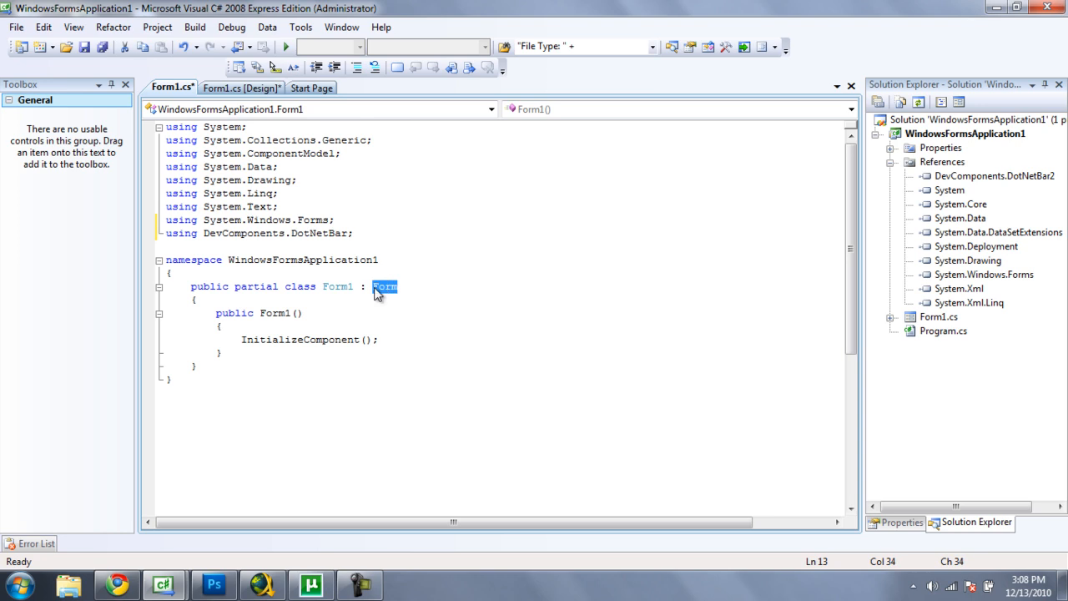
type("f")
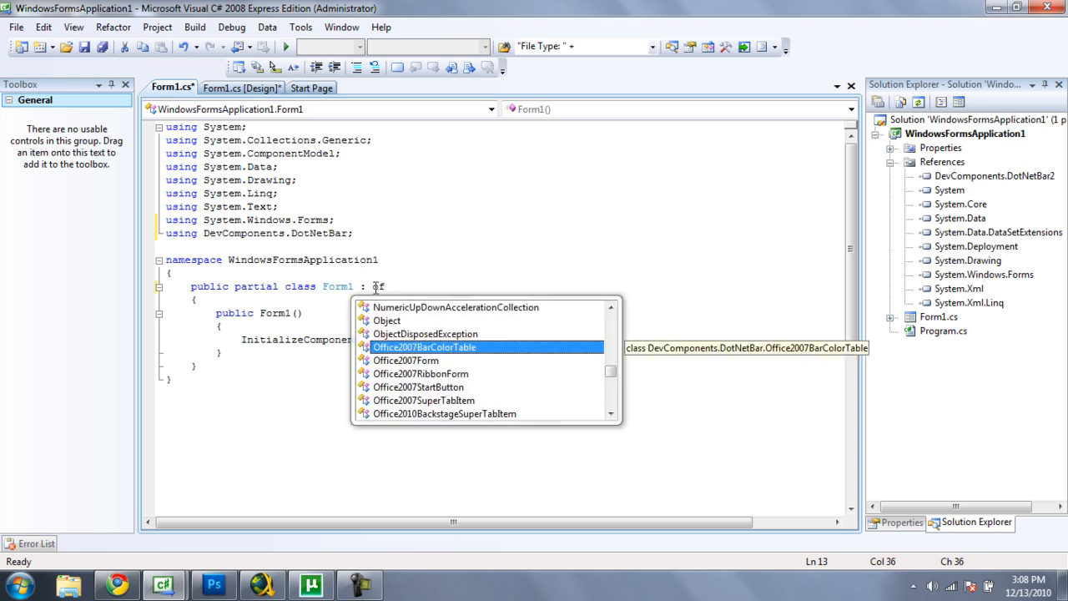
double_click(407, 361)
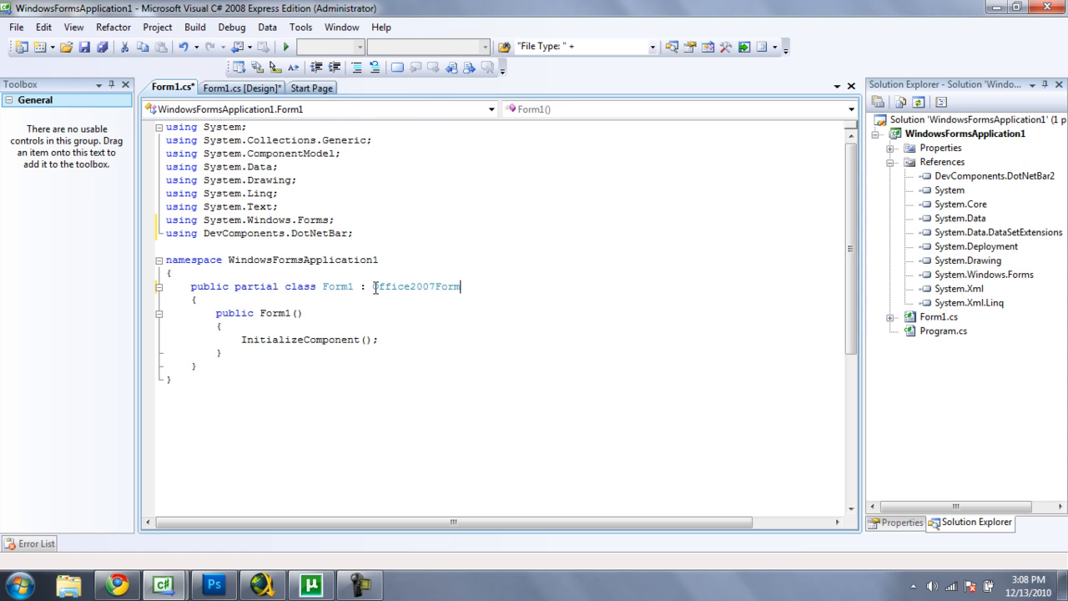
left_click(242, 86)
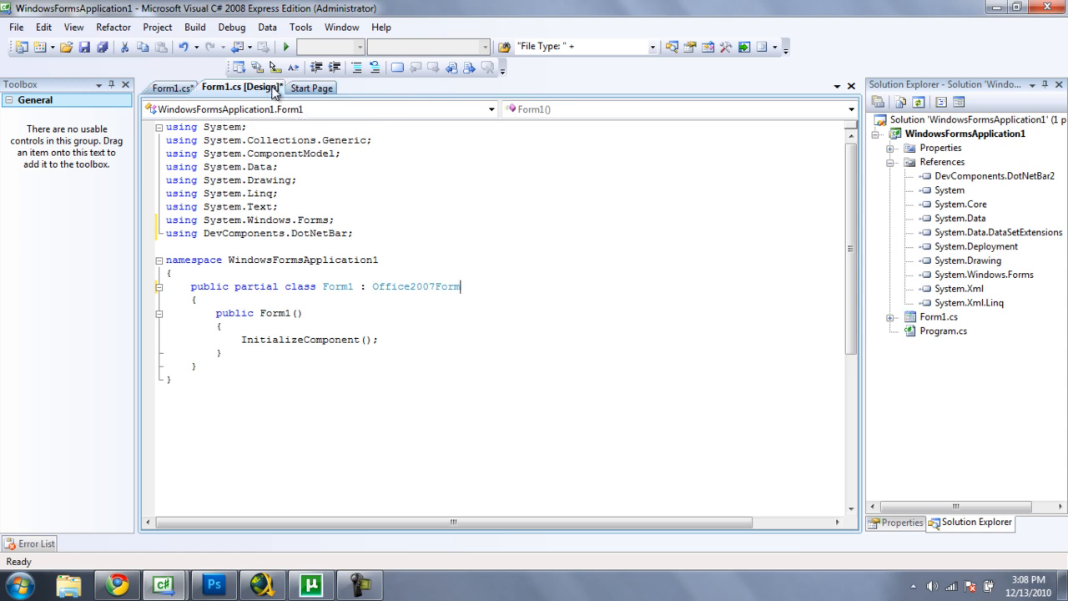
Return to the designer and bring up Choose Items for the toolbox's General group
left_click(240, 87)
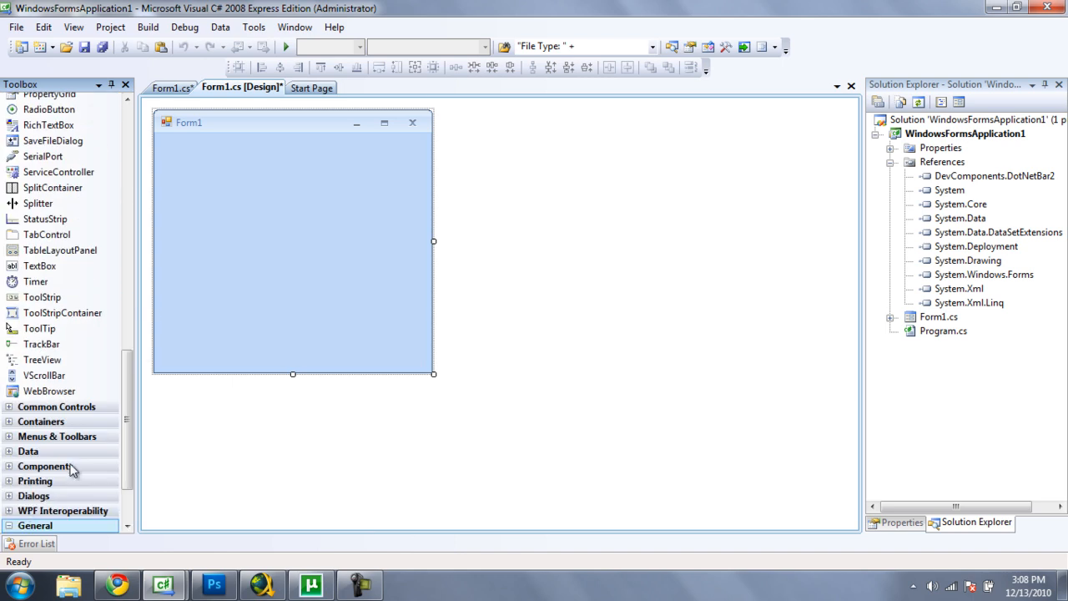
left_click(35, 523)
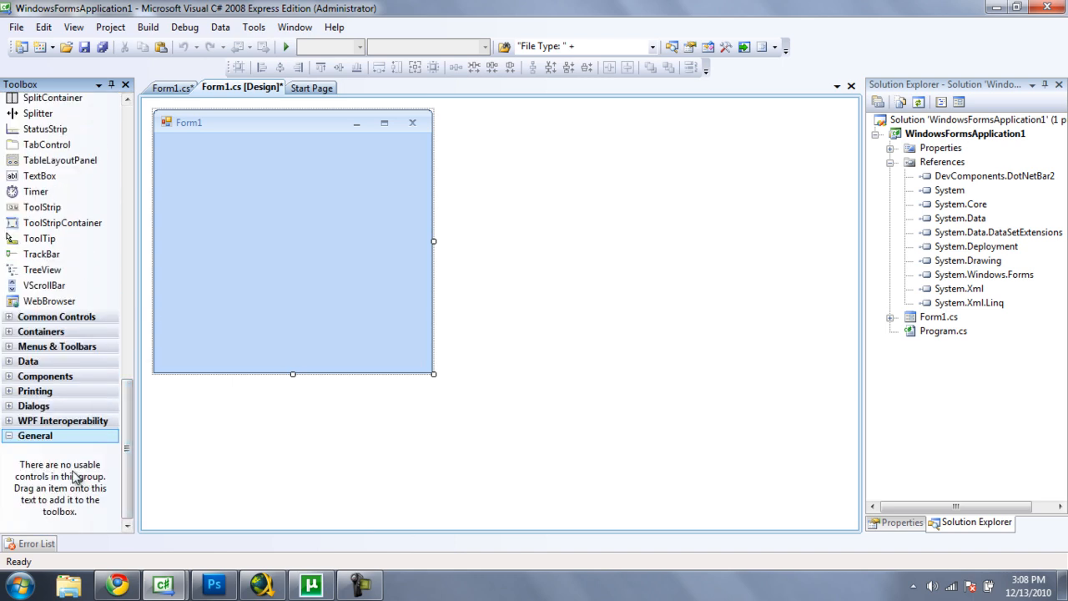
right_click(75, 475)
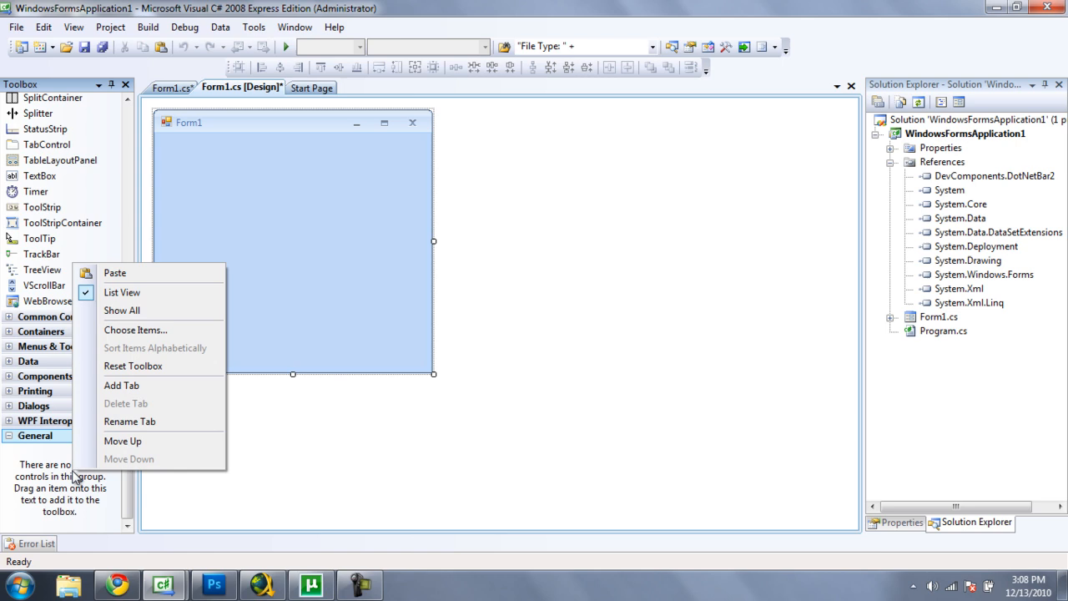
mouse_move(130, 330)
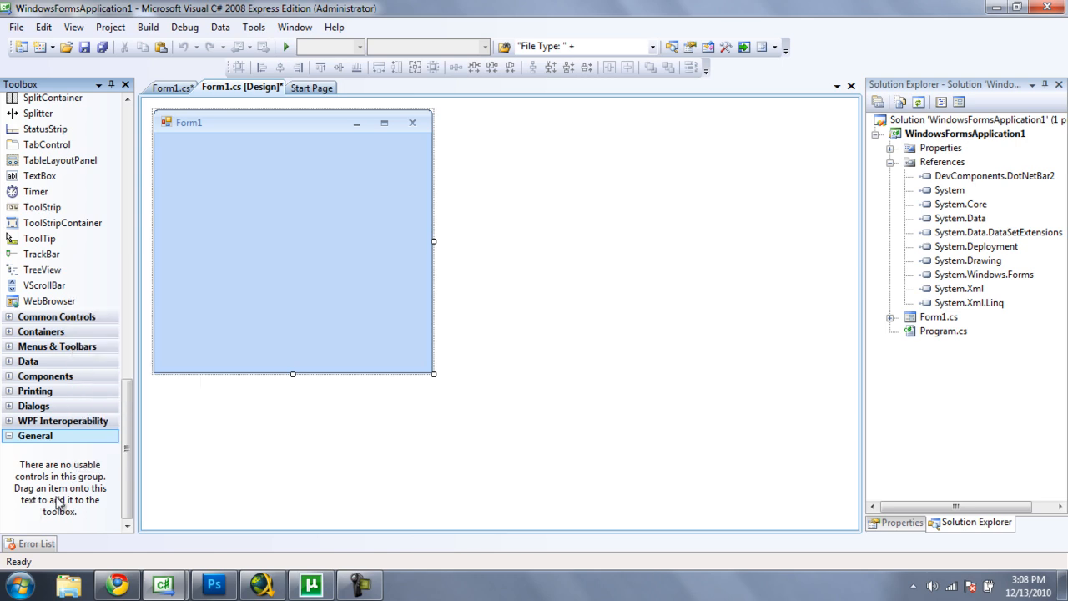
right_click(58, 498)
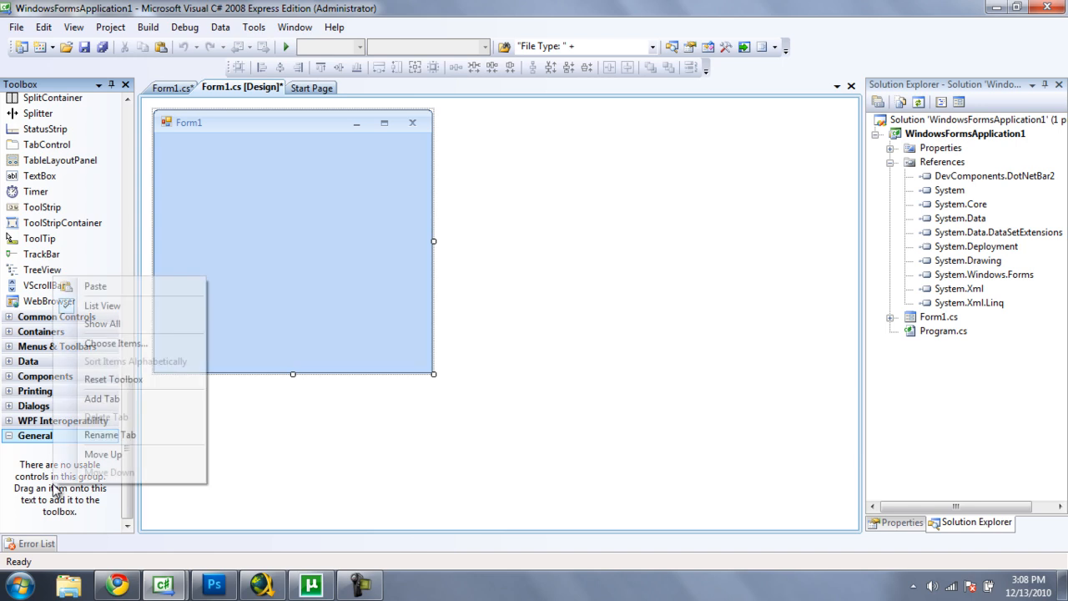
left_click(117, 344)
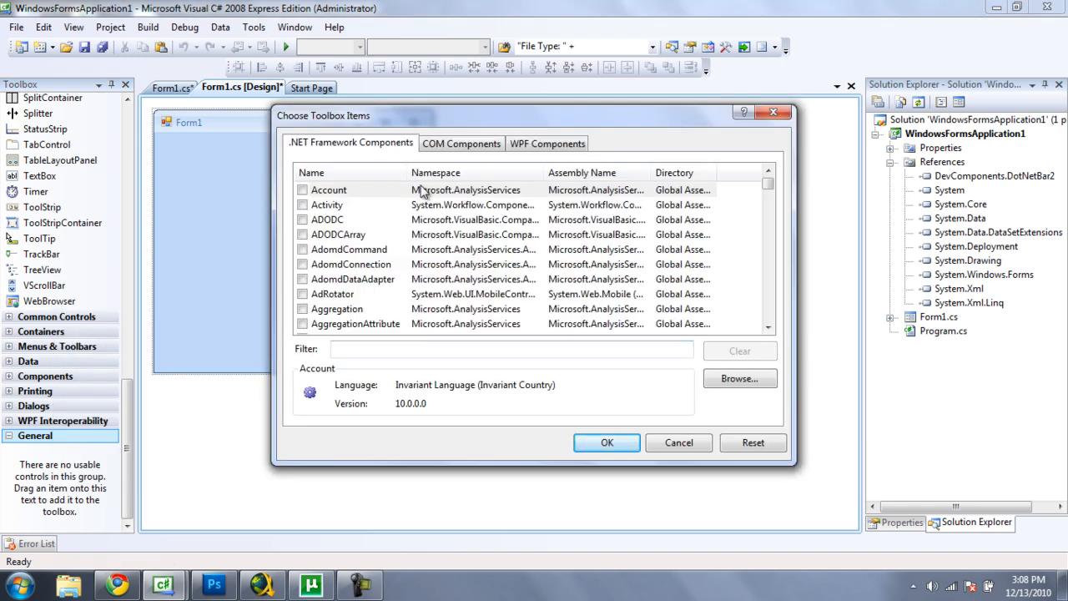
Load DevComponents.DotNetBar2.dll from the Desktop so its controls fill the General group
left_click(737, 377)
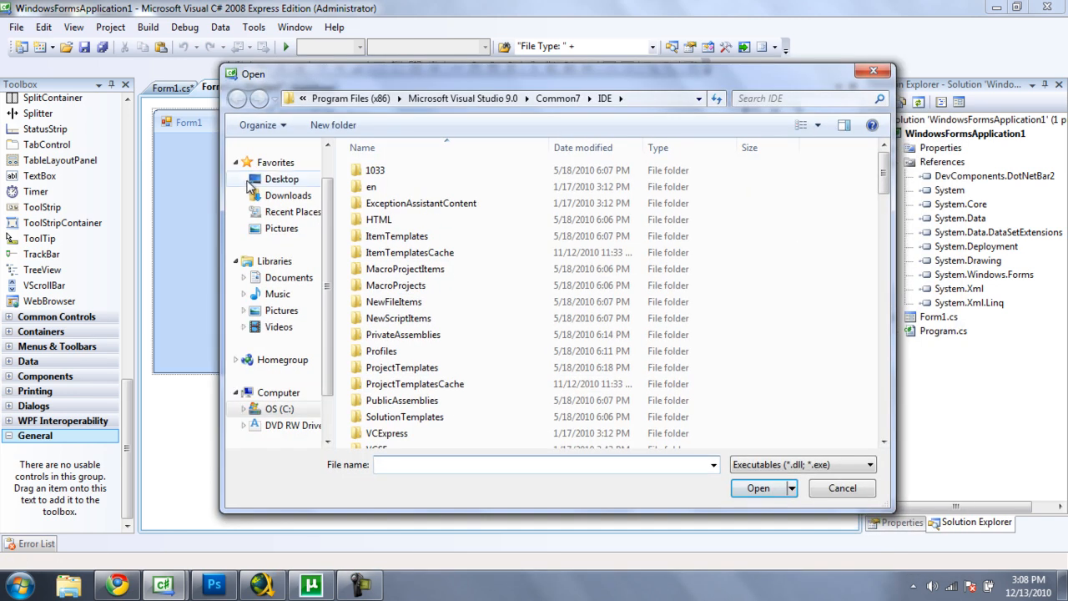
left_click(281, 178)
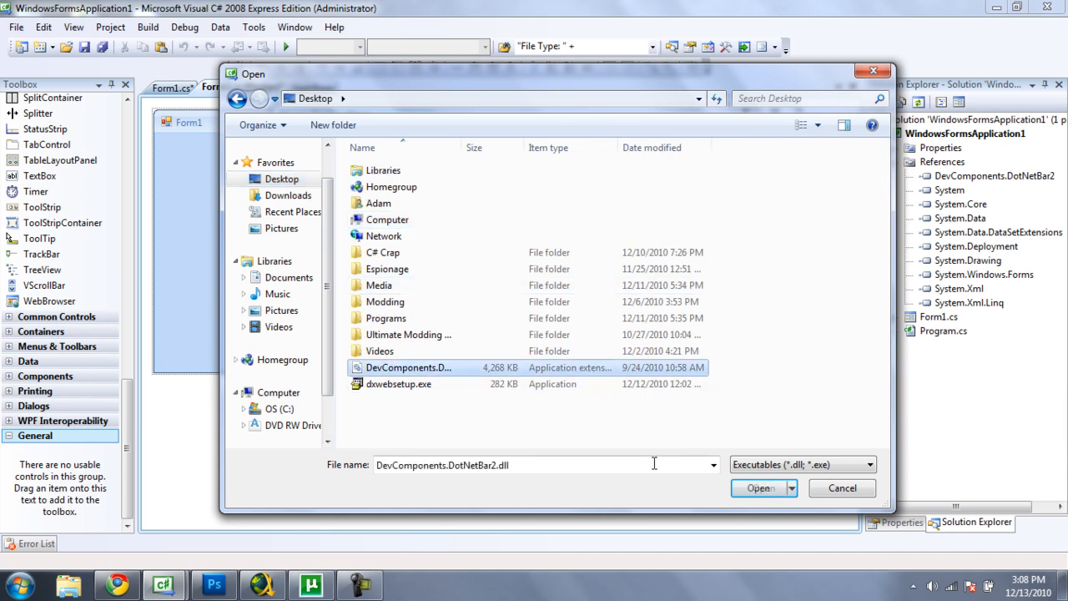
left_click(759, 488)
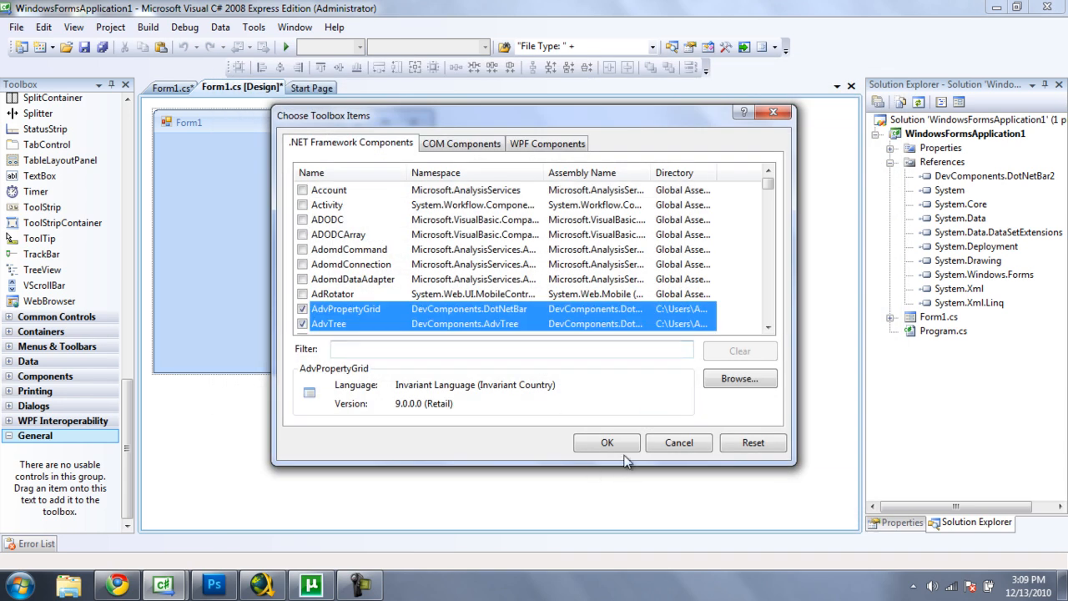
left_click(607, 443)
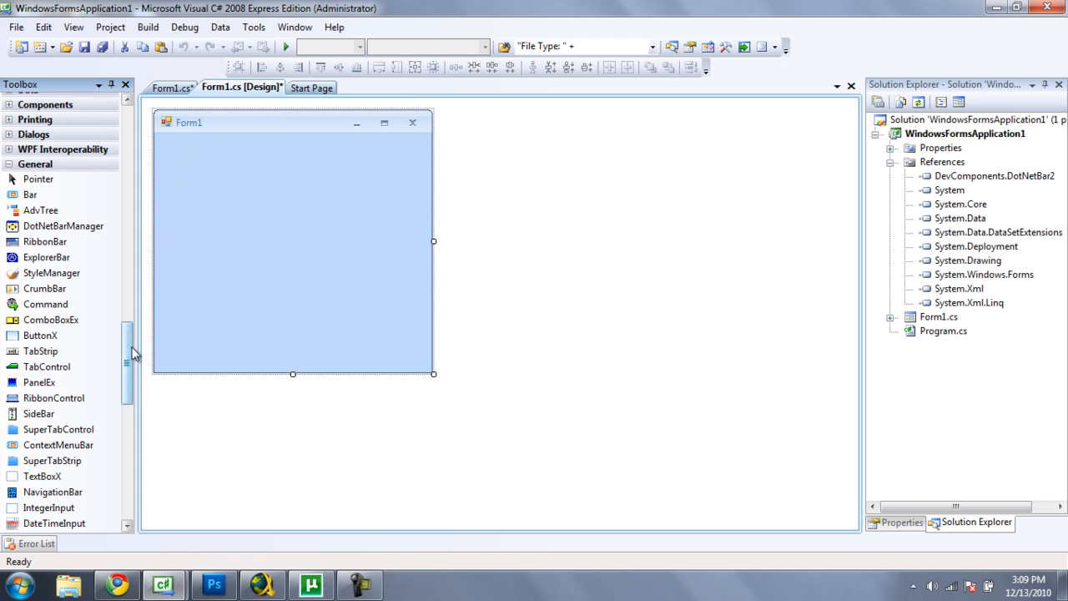
Add a StyleManager to Form1 and try Office2007Silver, Office2010Blue and Office2010Black styles
double_click(50, 273)
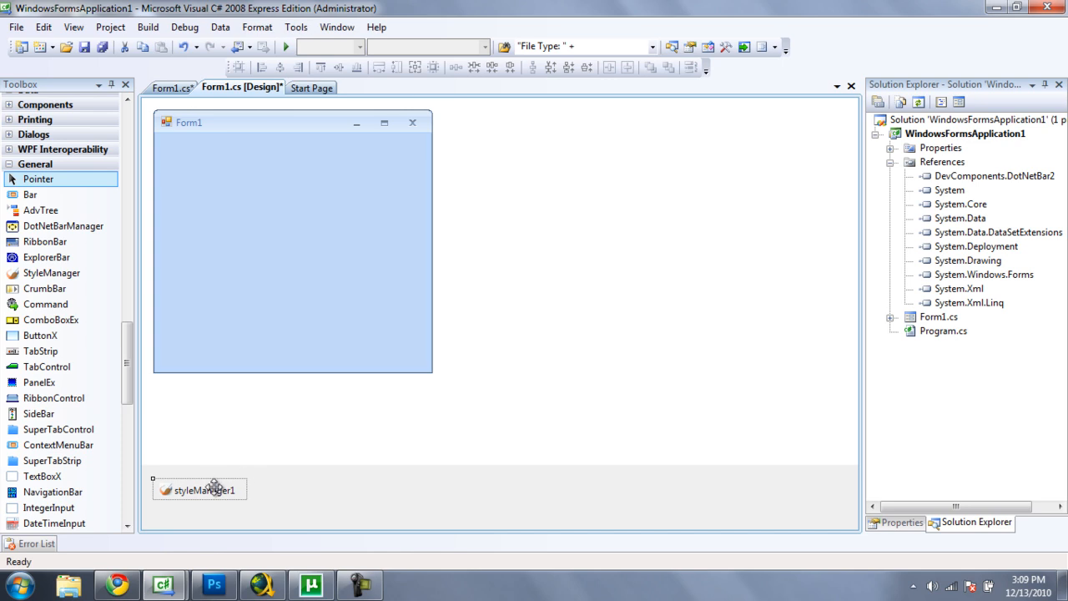
left_click(898, 520)
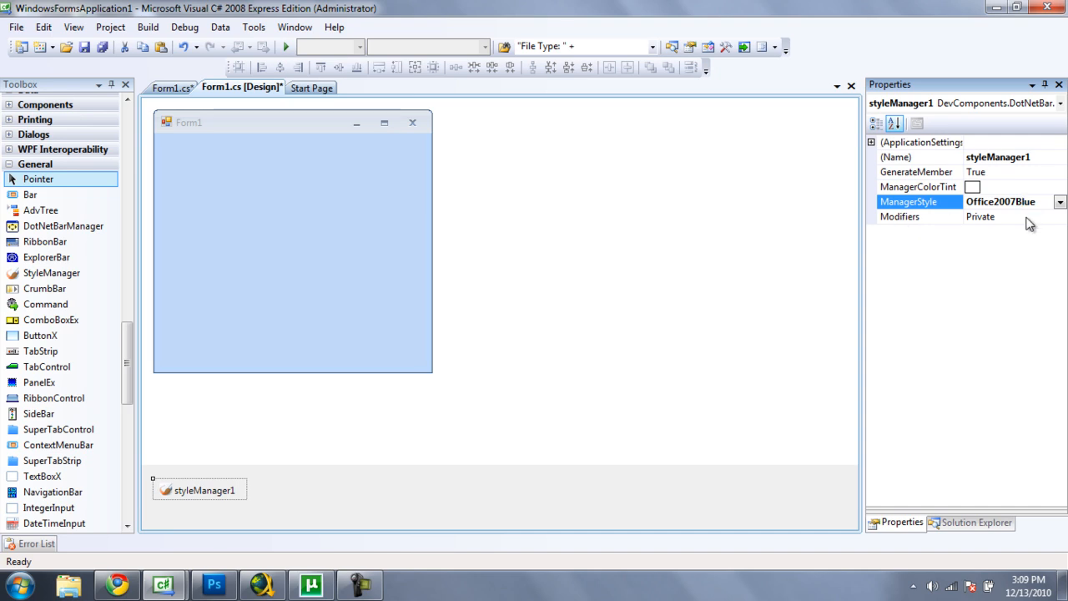
left_click(1060, 200)
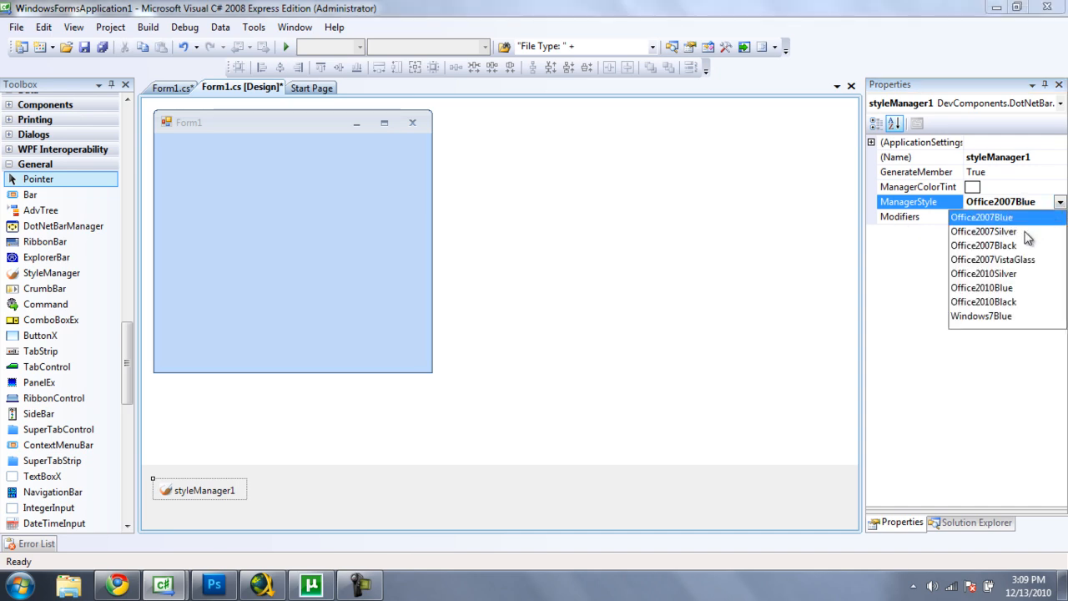
left_click(983, 230)
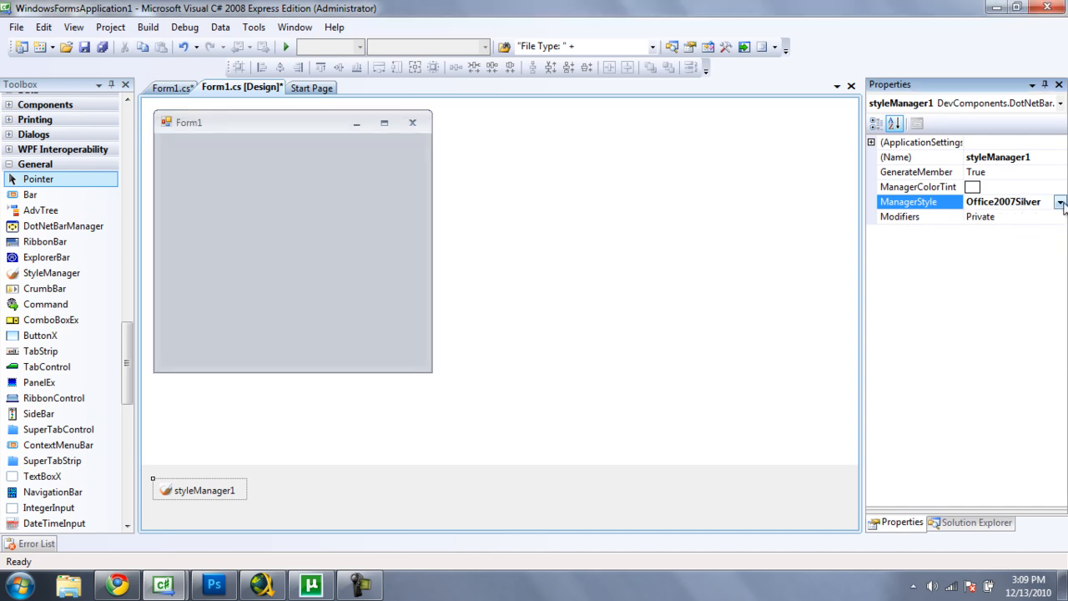
left_click(1061, 200)
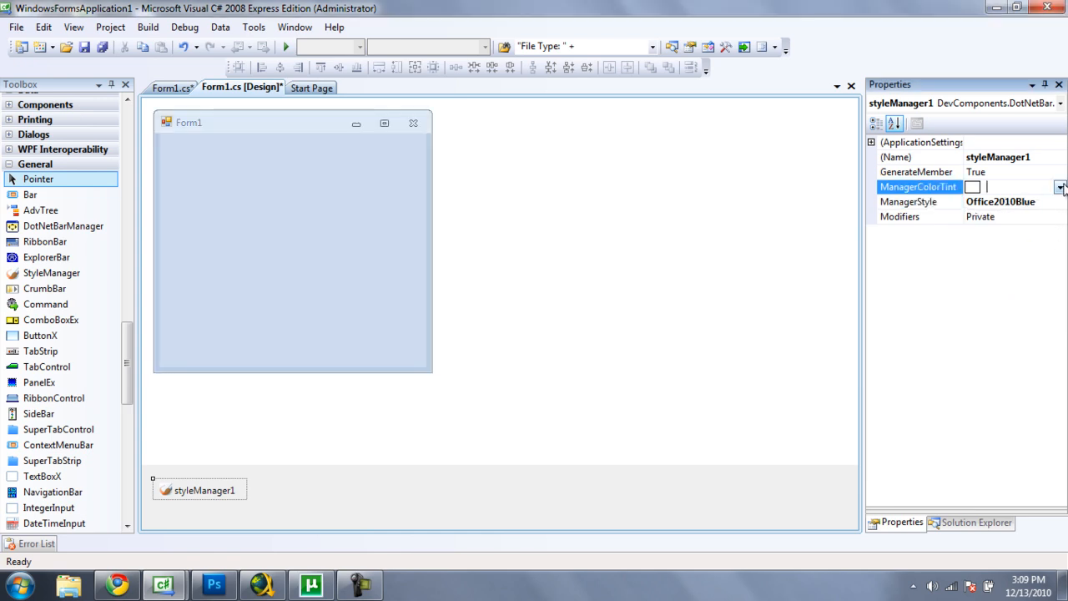
left_click(918, 200)
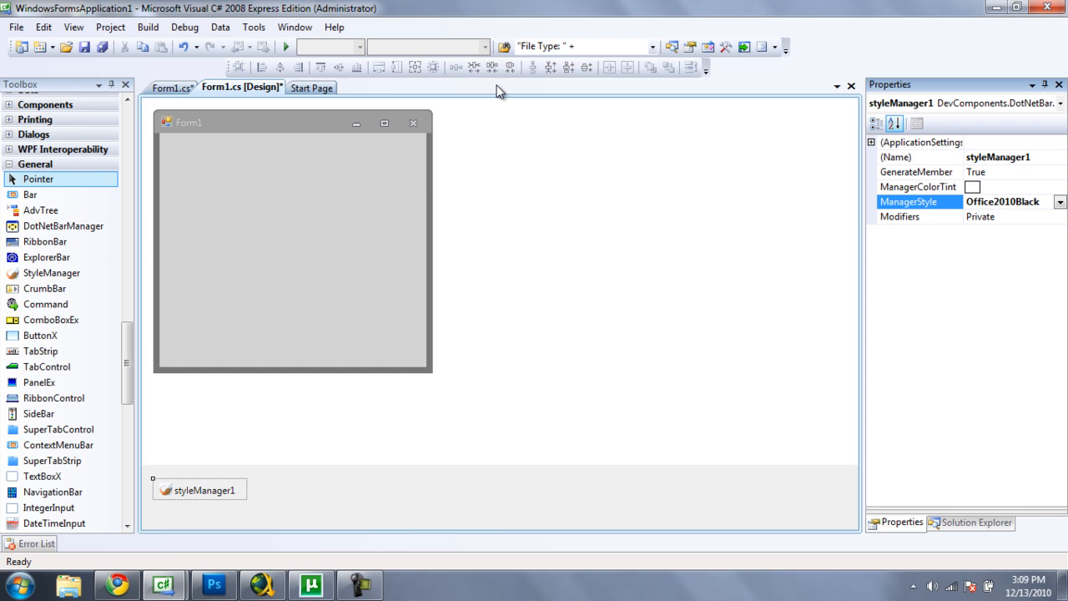
Set styleManager1's style to Office2010Silver and select the form to view the result
left_click(292, 241)
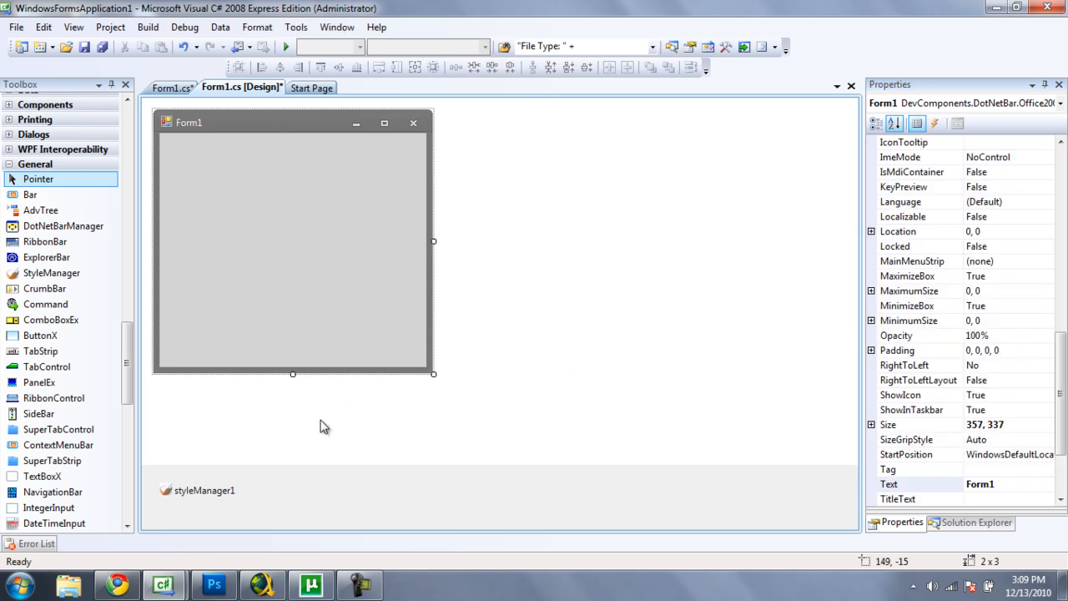
left_click(203, 491)
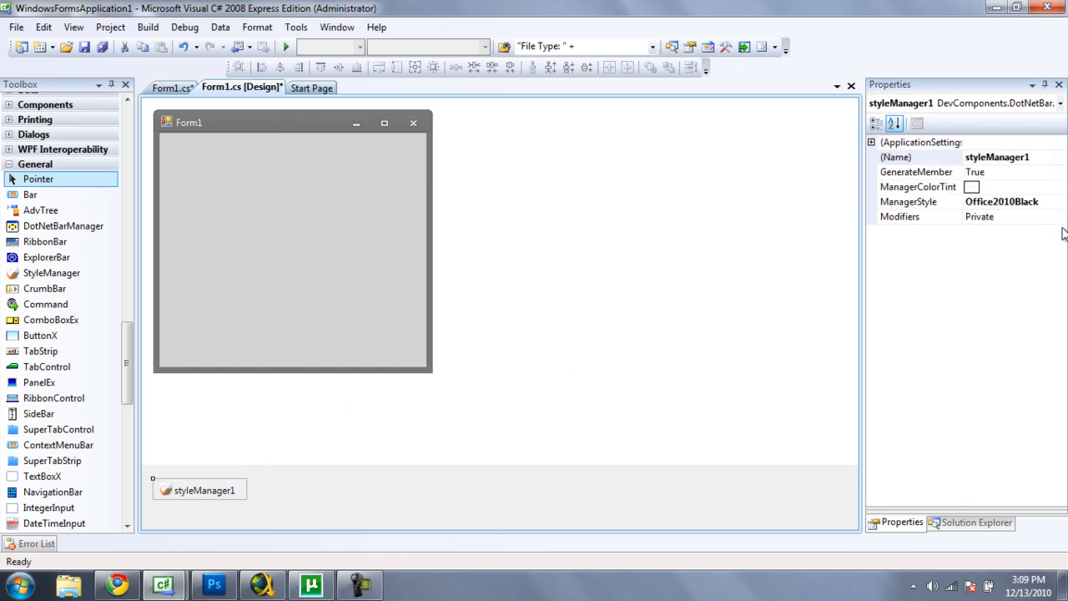
left_click(1059, 202)
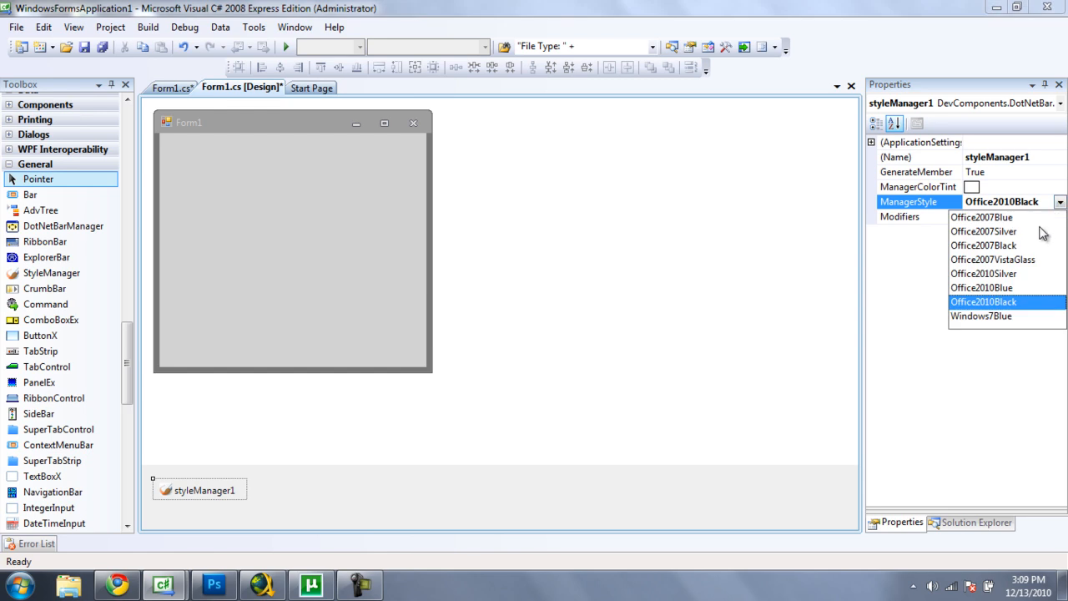
left_click(983, 273)
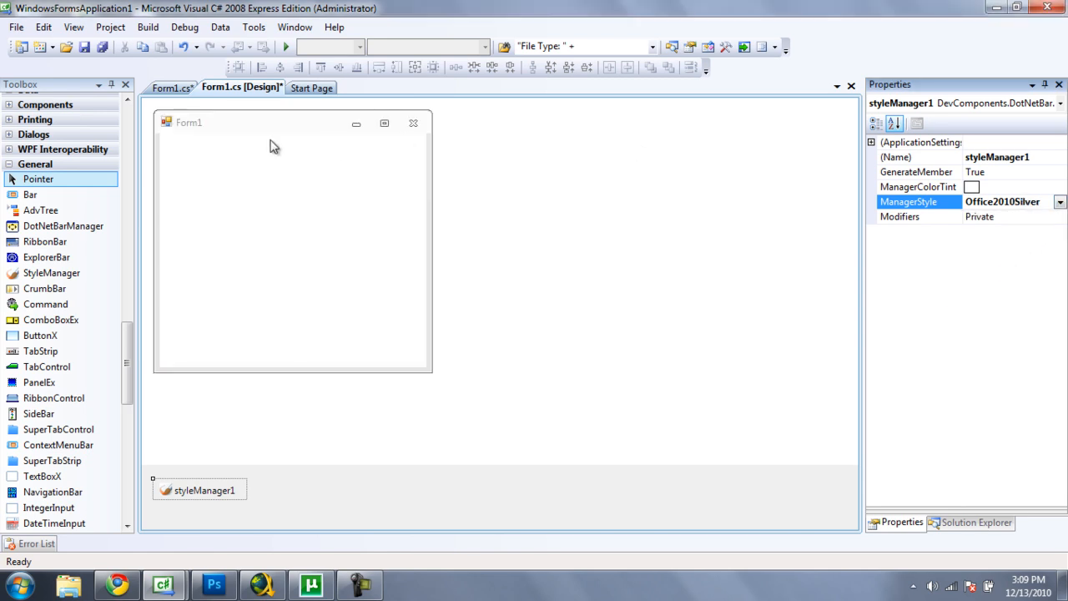
left_click(292, 250)
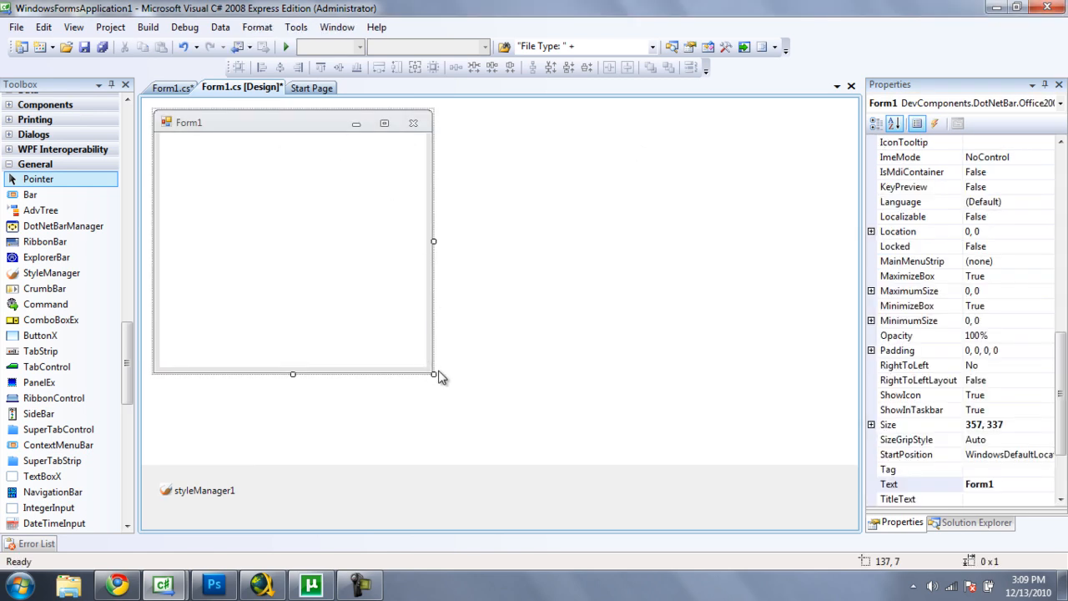
Shrink Form1 to 261 by 261 and compare the ButtonX and standard button properties
left_click_drag(434, 374, 358, 320)
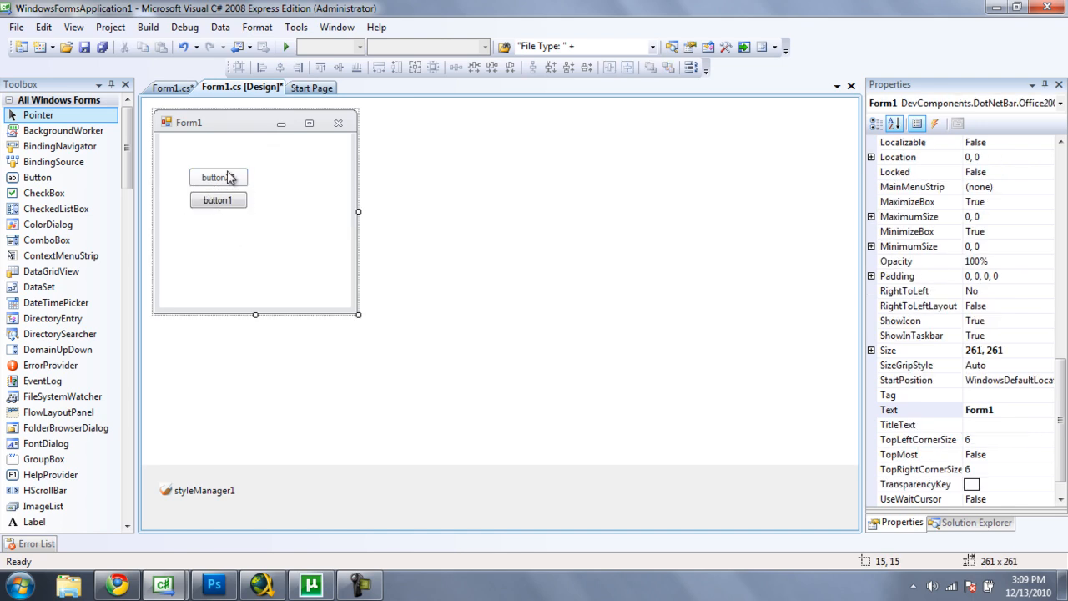
left_click(217, 177)
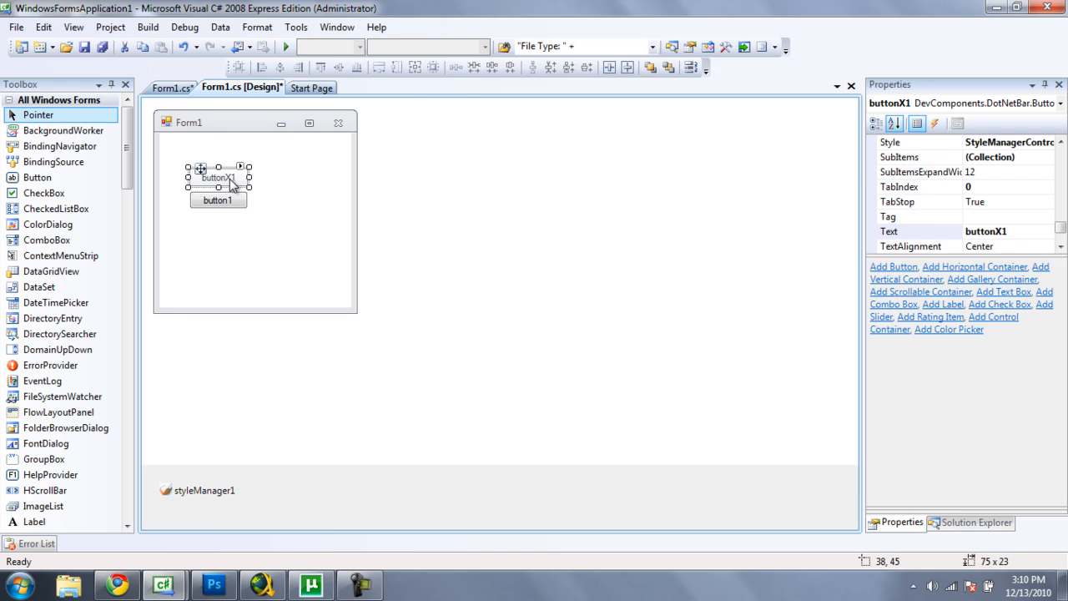
left_click(217, 201)
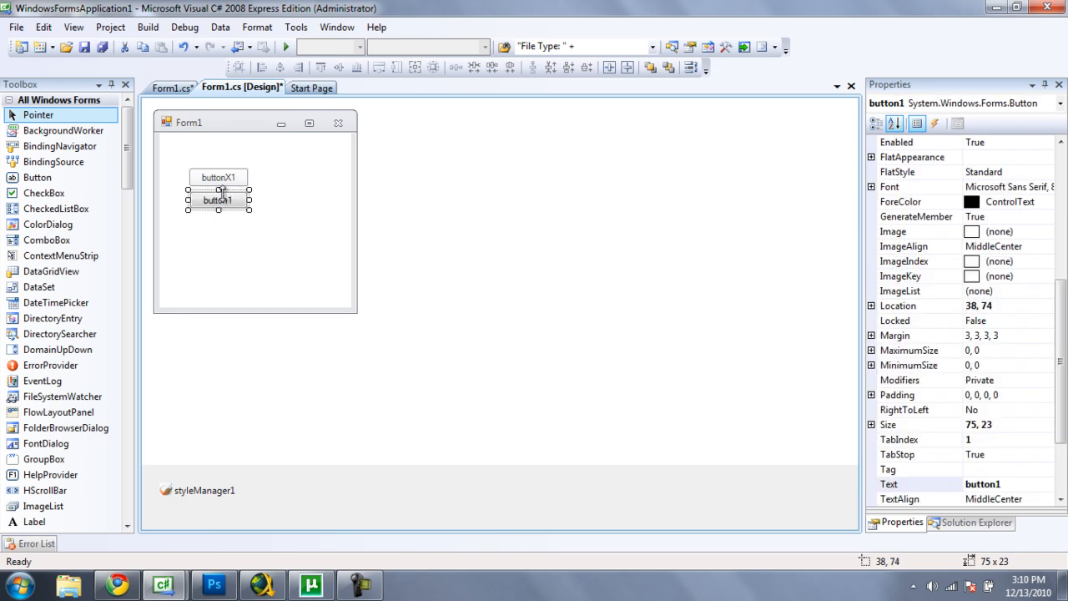
left_click(217, 177)
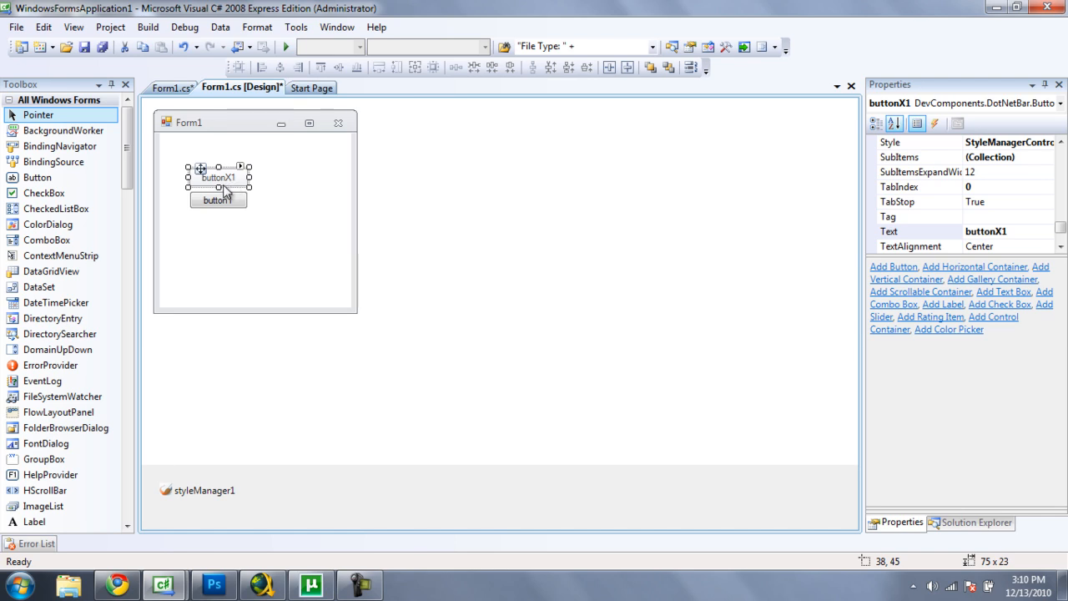
mouse_move(263, 194)
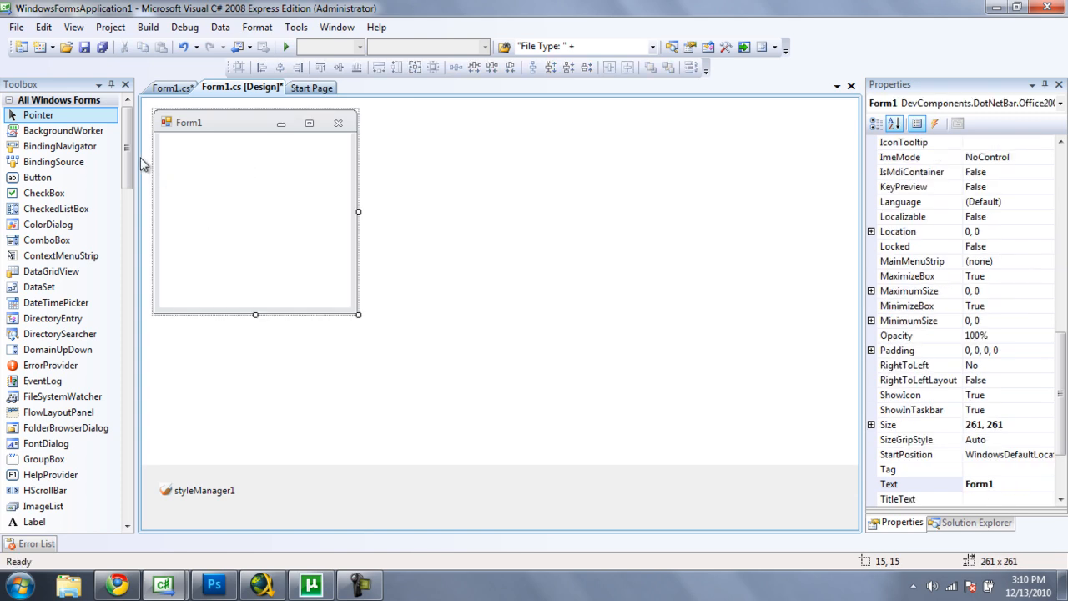
Scroll the Toolbox list after removing both buttons from Form1
scroll("down", 3)
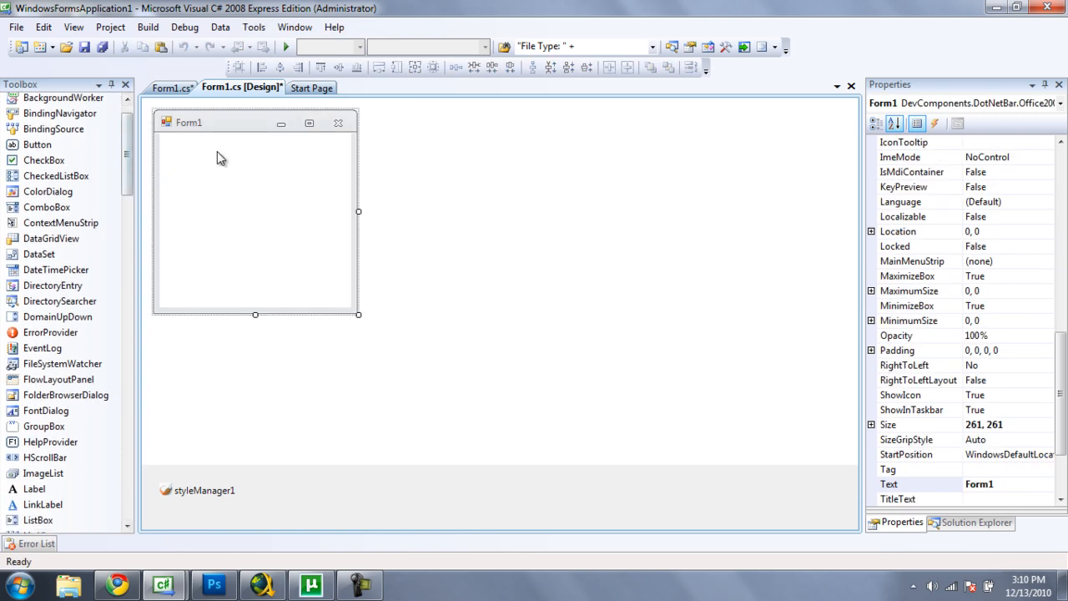